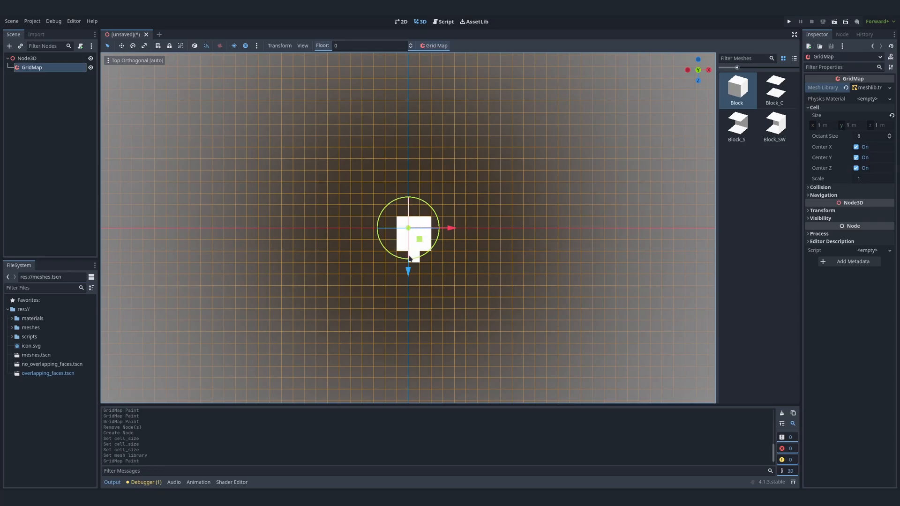
Paint Block cells into a square outline with a bar rising above it.
click(450, 287)
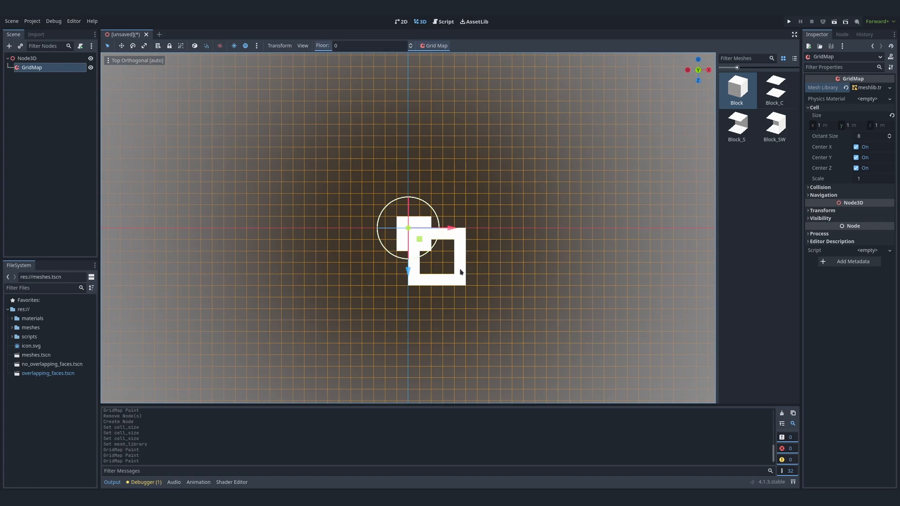
click(437, 195)
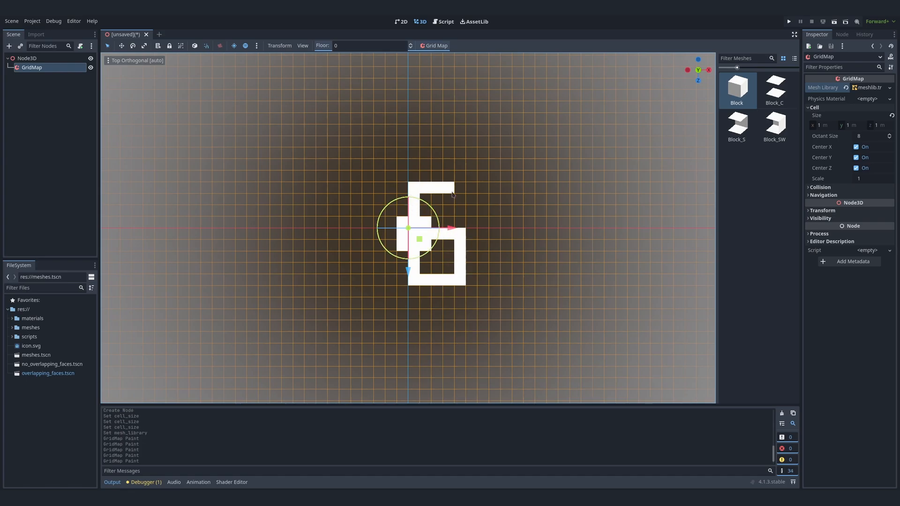
click(387, 236)
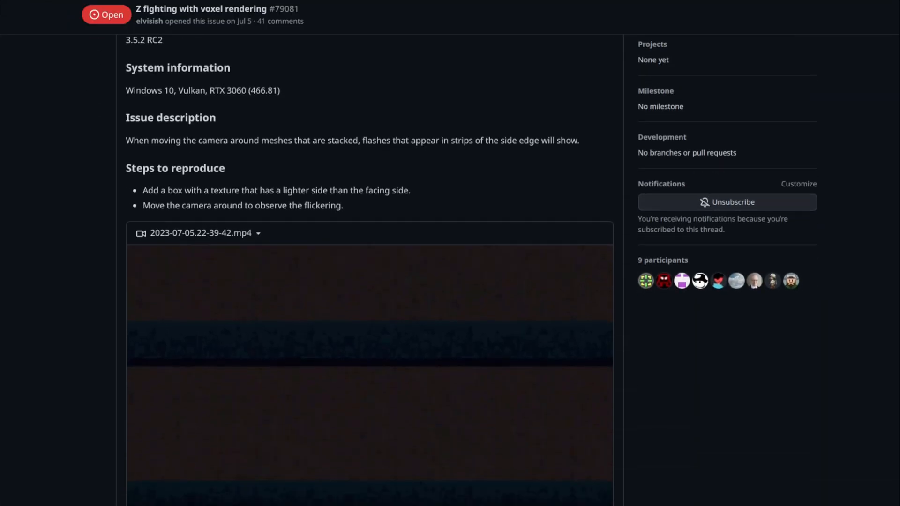
Scroll through issue #79081's description and suggested fixes for voxel Z-fighting.
scroll(down, 3)
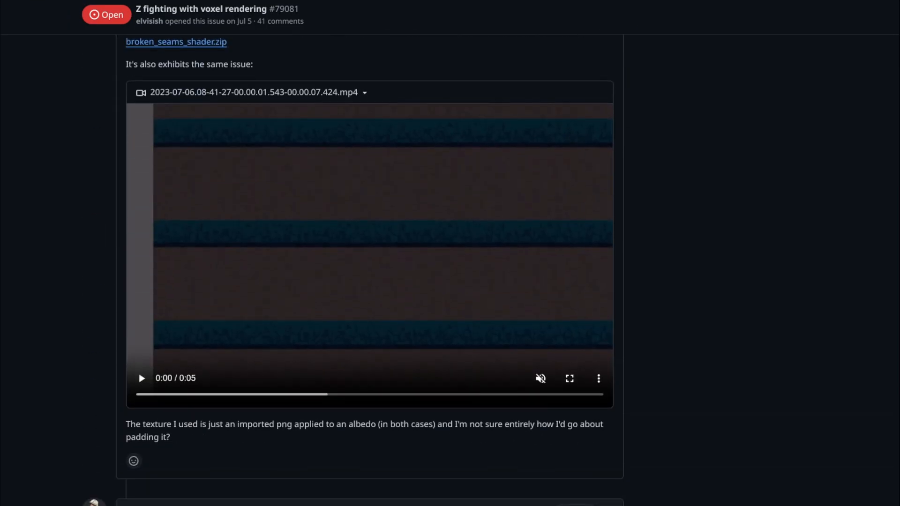
scroll(down, 3)
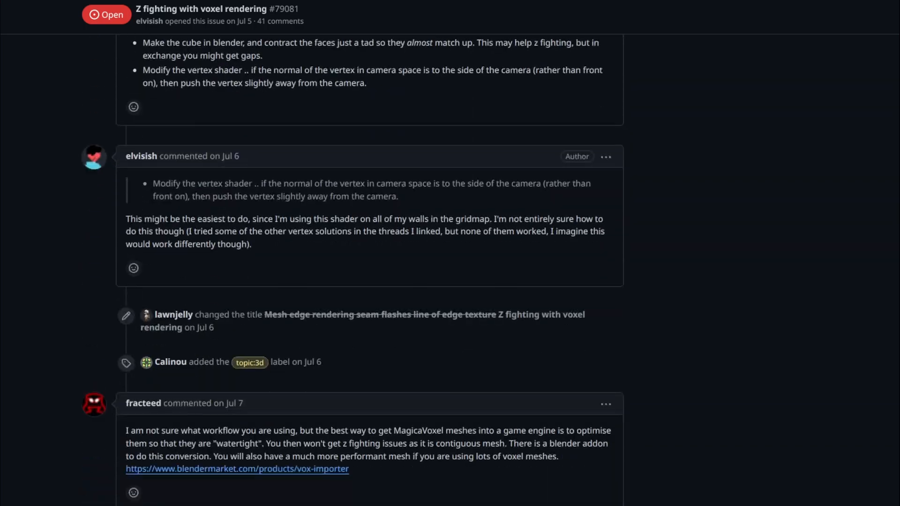
scroll(down, 3)
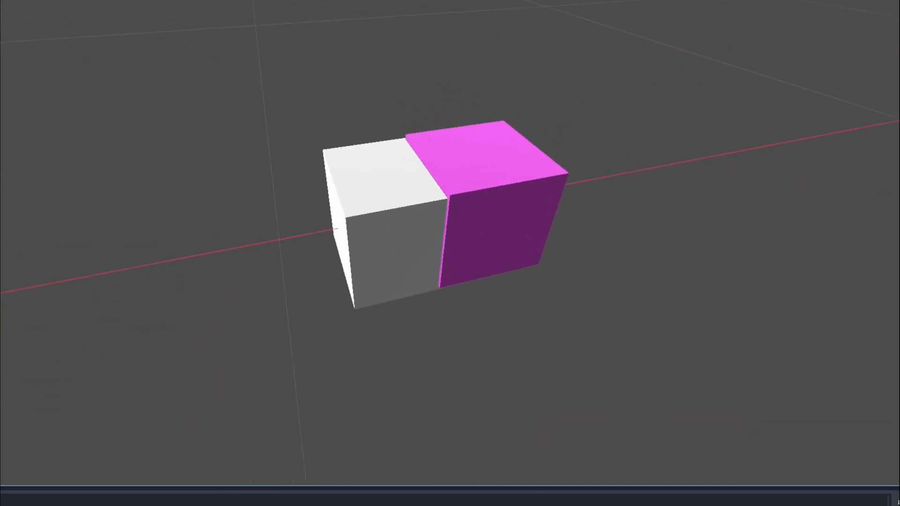
Select Camera3D and inspect its Near (5 m) and Far (60 m) clipping fields.
click(488, 218)
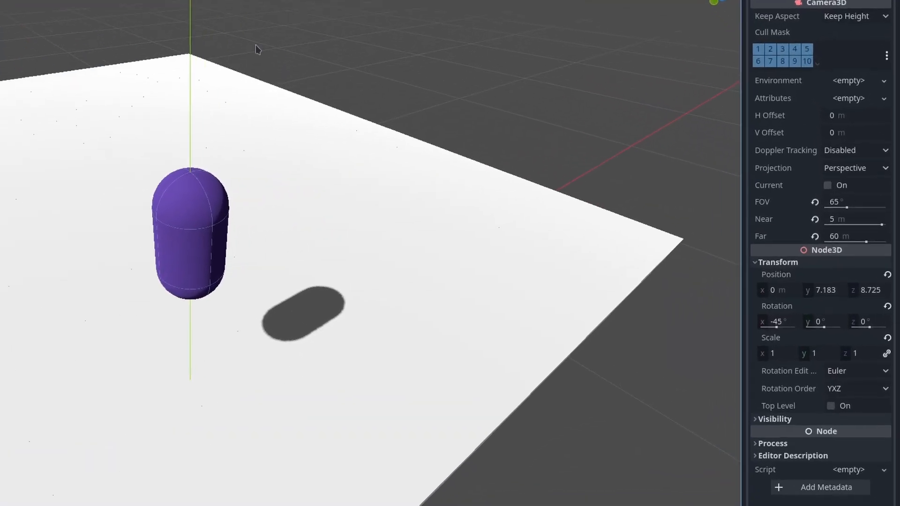
double_click(846, 219)
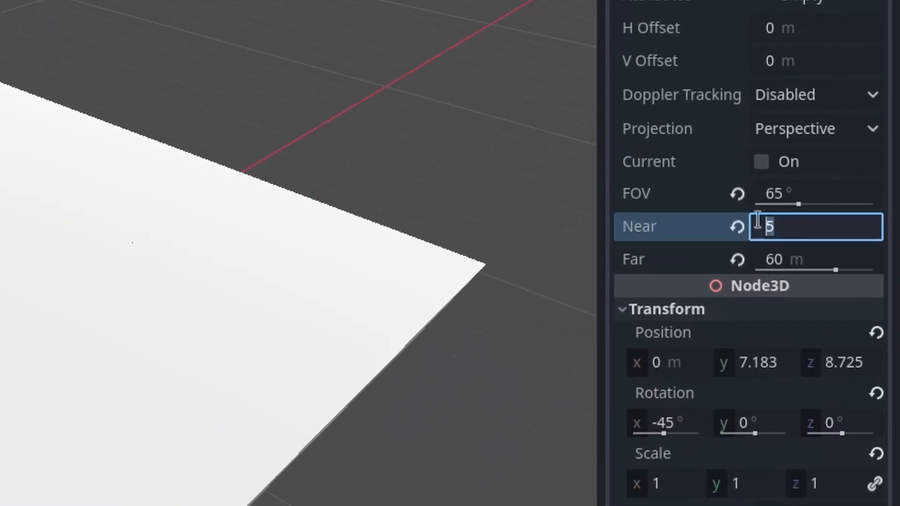
click(815, 259)
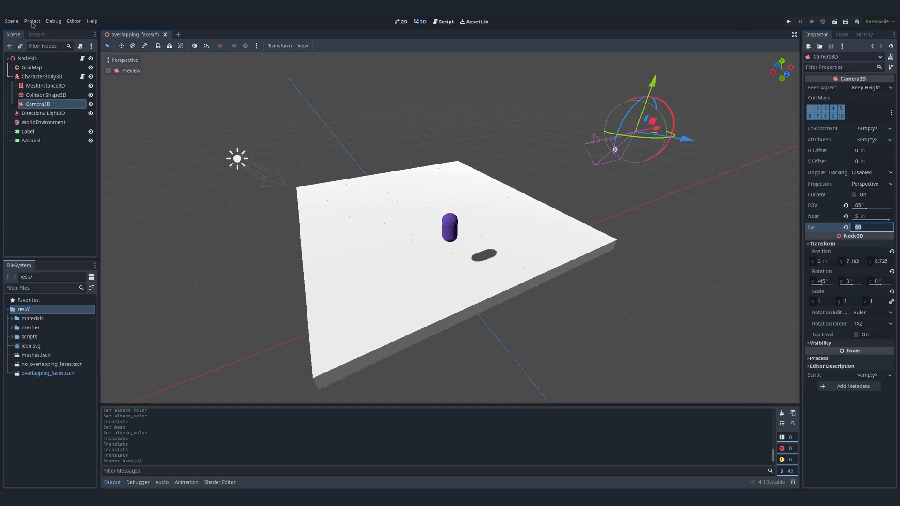
Open Project Settings with Advanced Settings enabled.
click(32, 21)
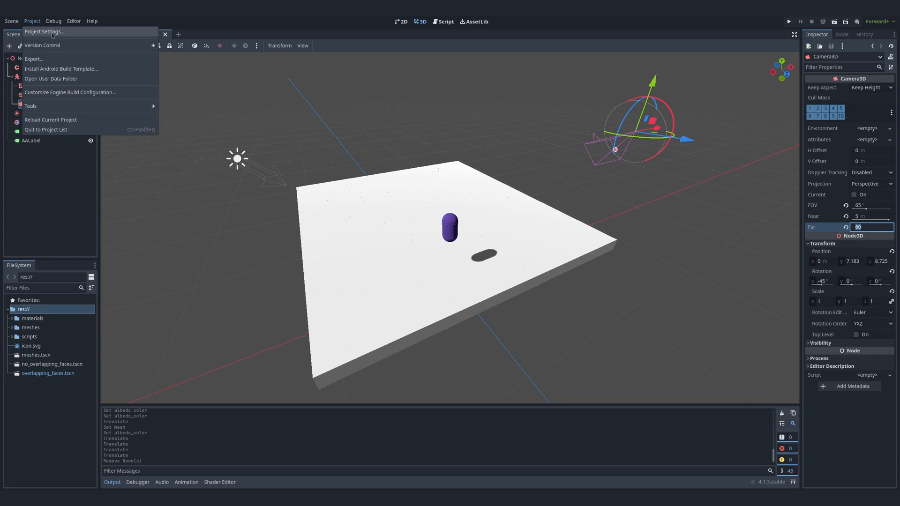
click(44, 31)
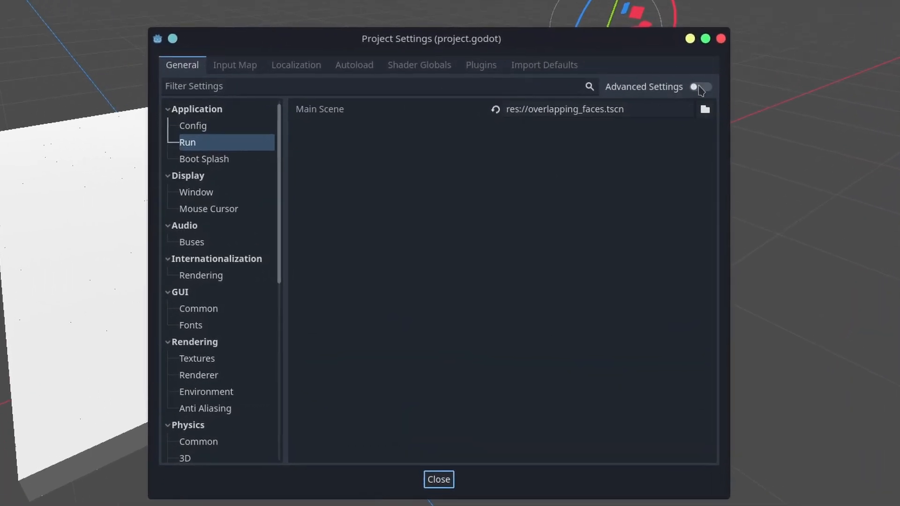
click(700, 87)
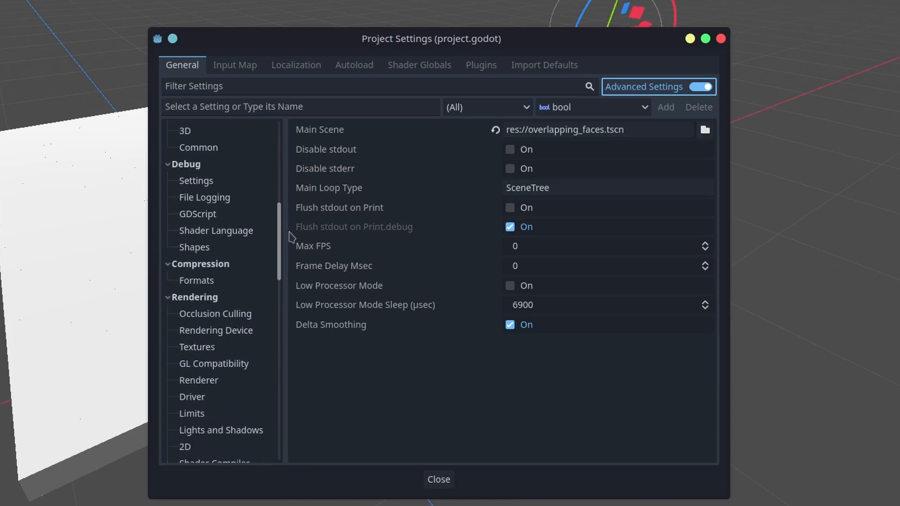
scroll(down, 3)
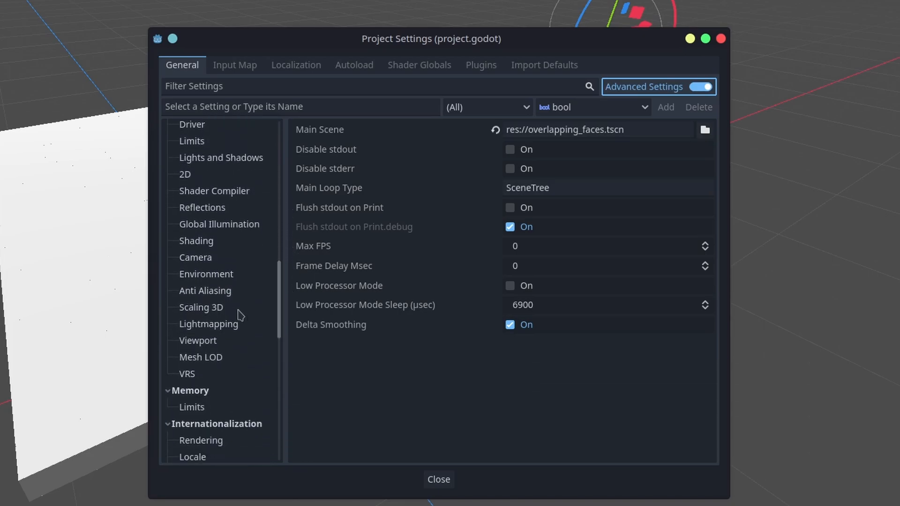
Under Rendering > Anti Aliasing, set MSAA 3D to 4× and enable Use TAA.
click(205, 291)
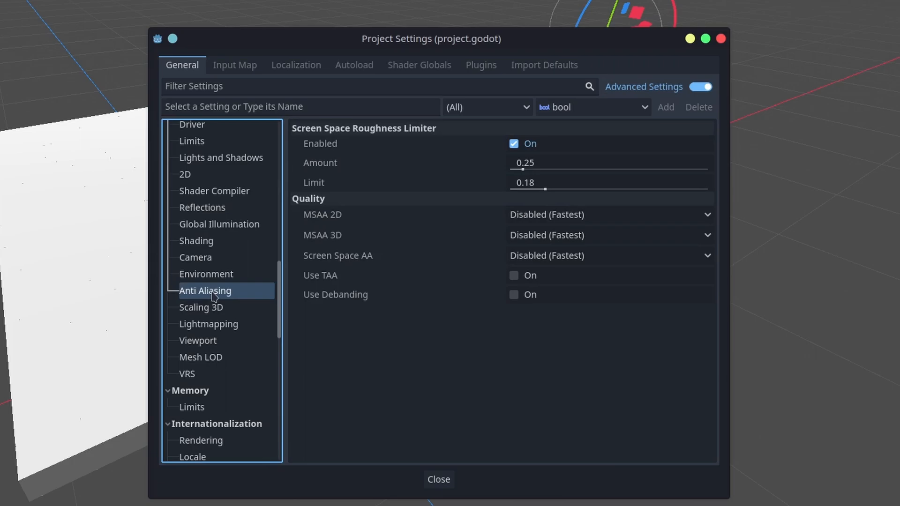
click(608, 234)
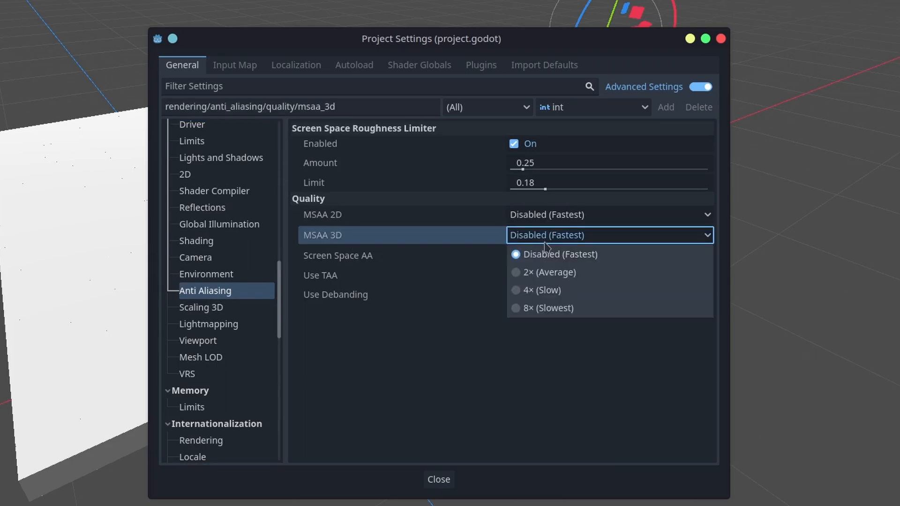
click(538, 290)
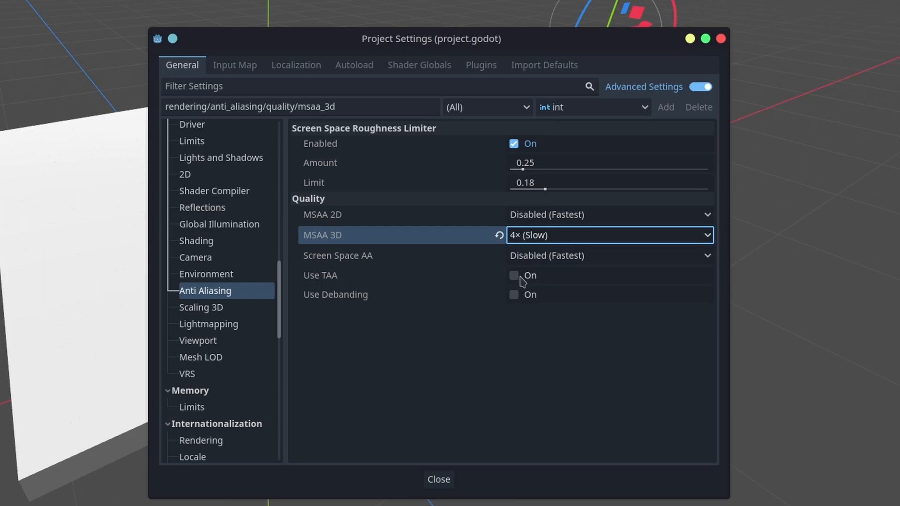
click(512, 276)
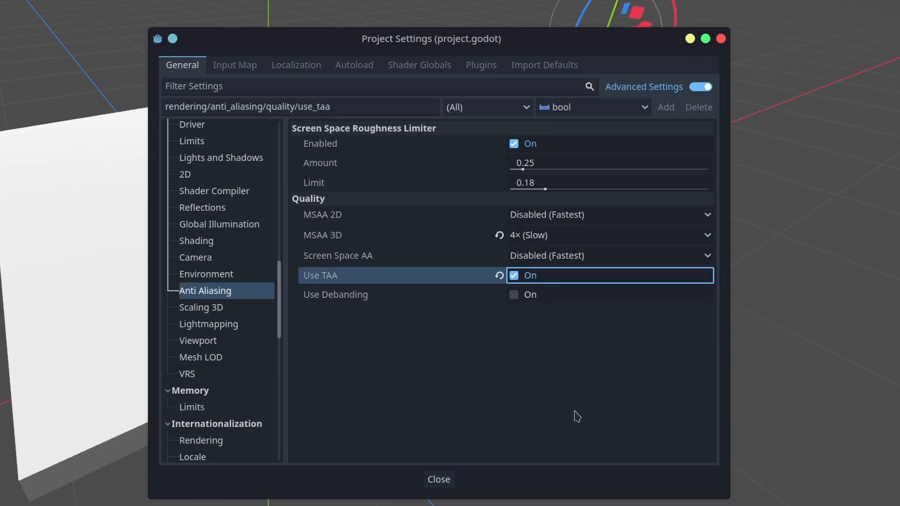
mouse_move(438, 479)
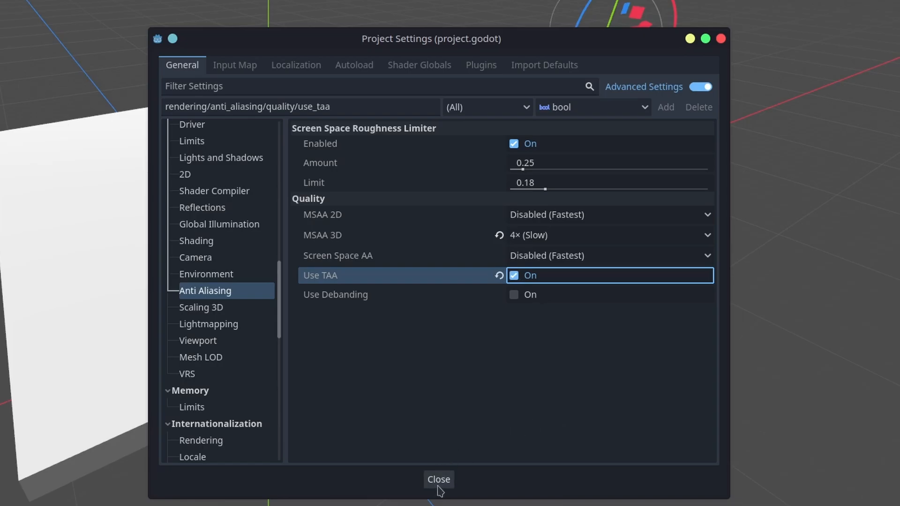
Close the Project Settings dialog to return to the overlapping_faces scene.
click(438, 479)
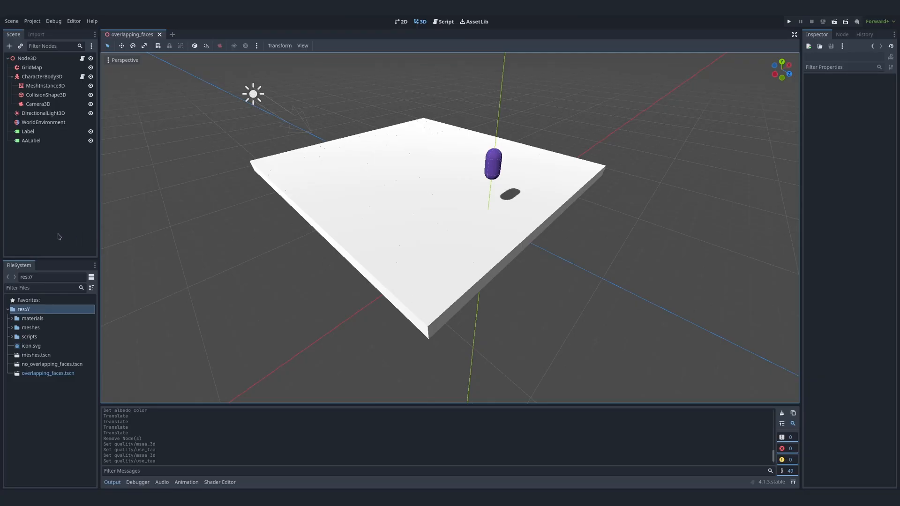
mouse_move(115, 88)
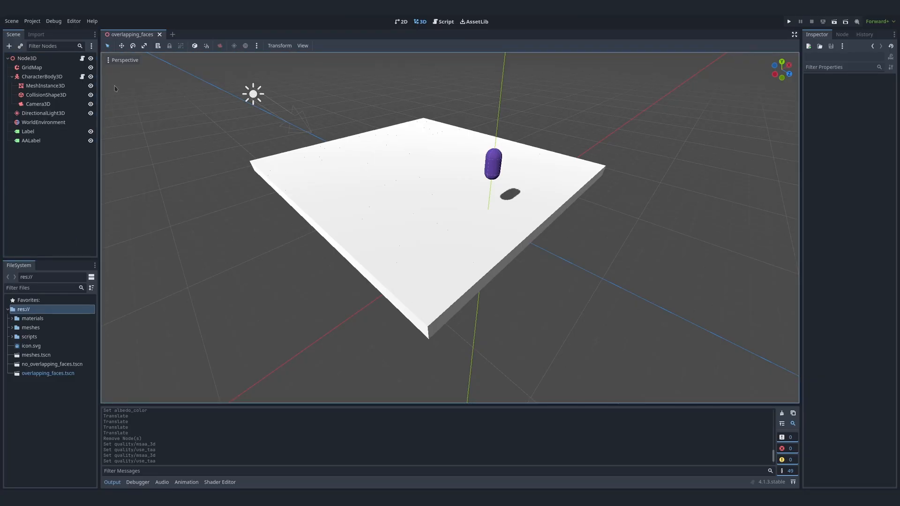
Switch the viewport to Display Overdraw to reveal the floor's overlapping faces.
click(124, 60)
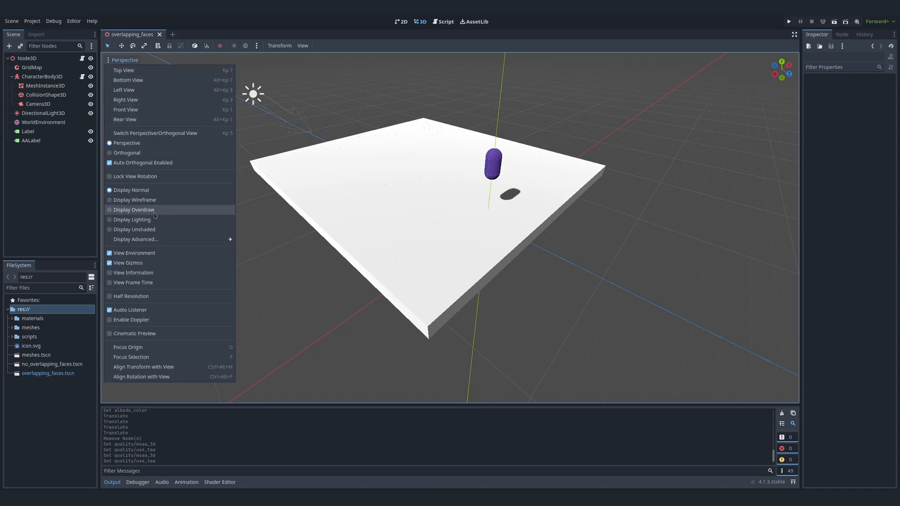
click(133, 209)
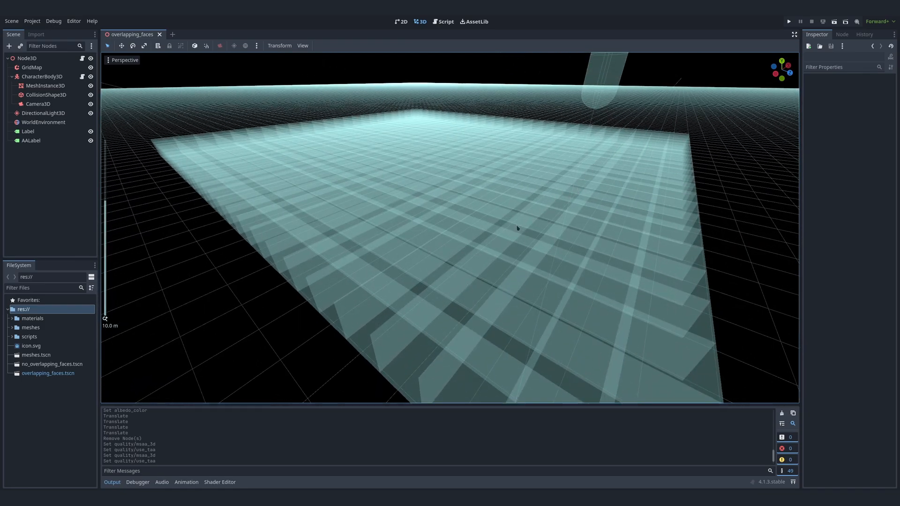
mouse_move(402, 348)
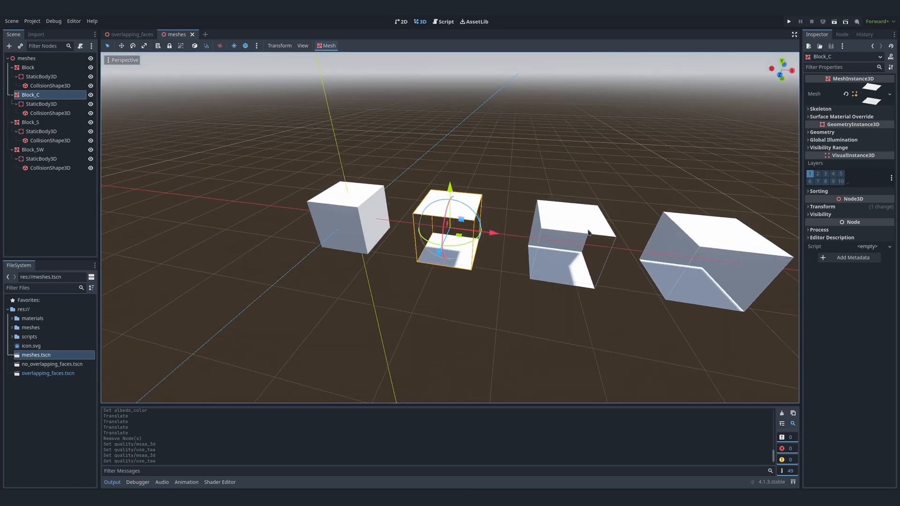
Select another block variant and orbit the view around the block meshes.
click(31, 122)
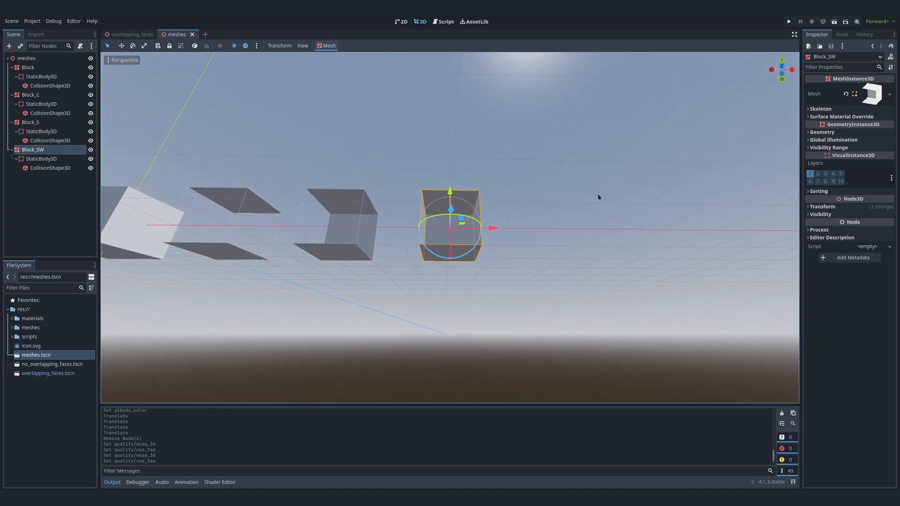
drag(599, 197, 631, 234)
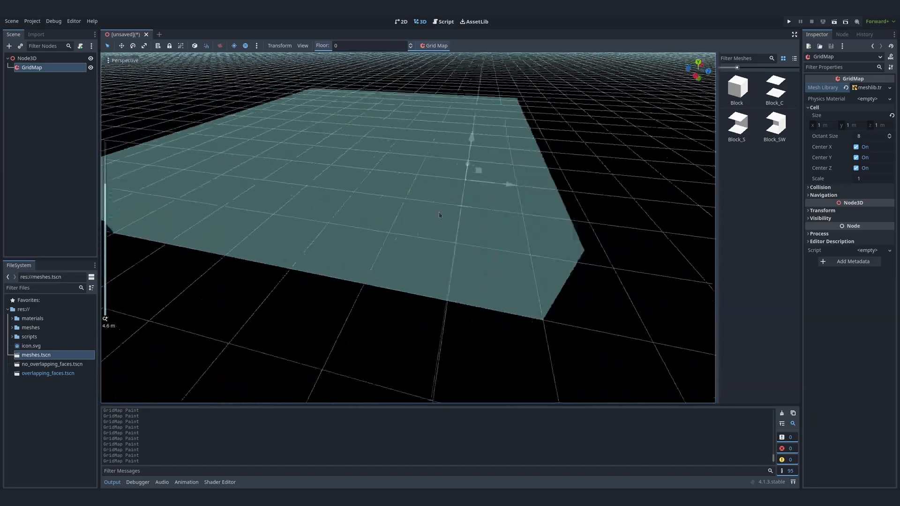
Look over the new GridMap scene's painted floor in overdraw display.
click(788, 22)
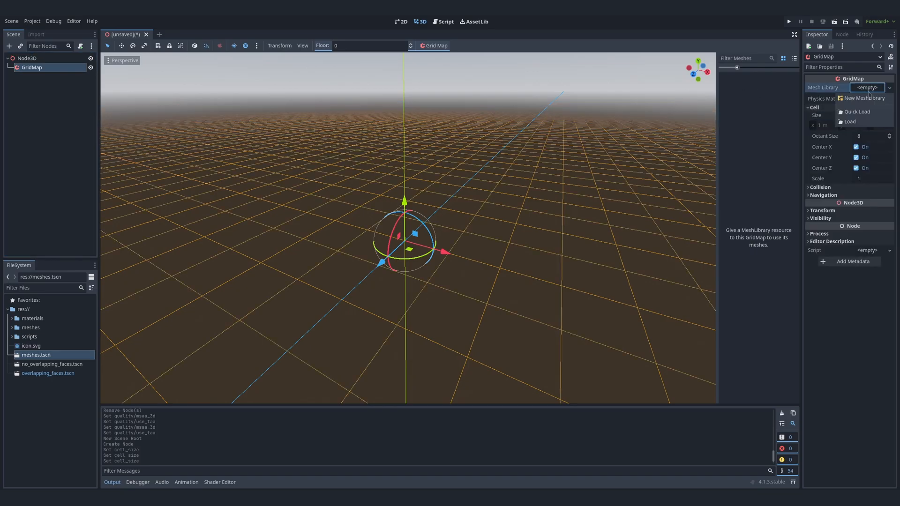
Assign meshlib to the GridMap and paint Block_S, Block_SW and Block_C pieces into a platform.
click(850, 121)
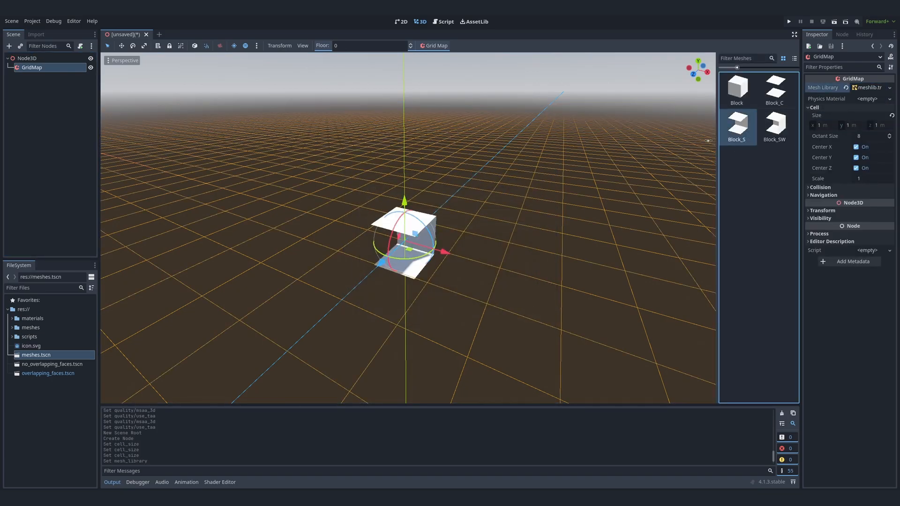
click(540, 229)
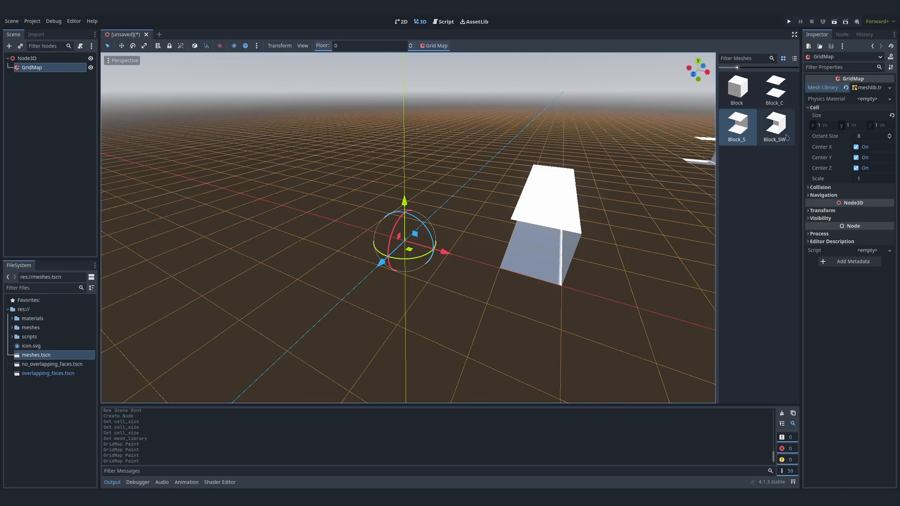
click(774, 125)
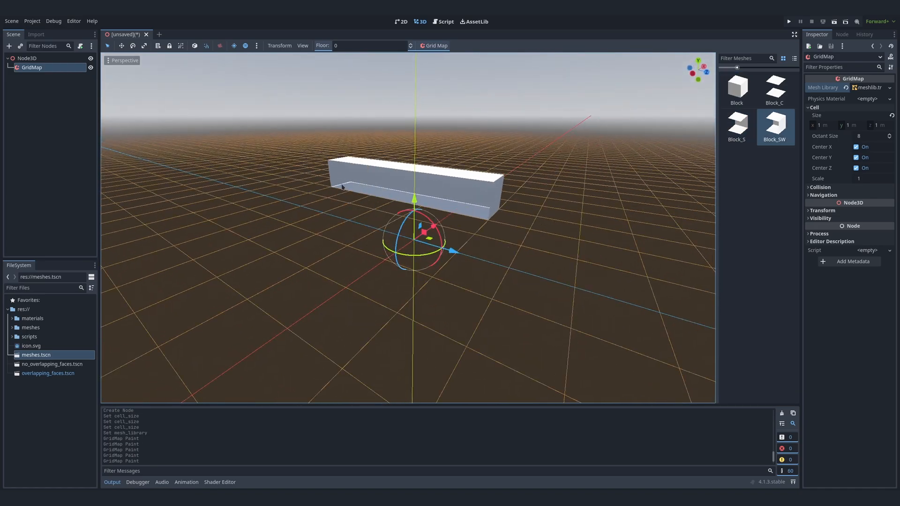
click(736, 126)
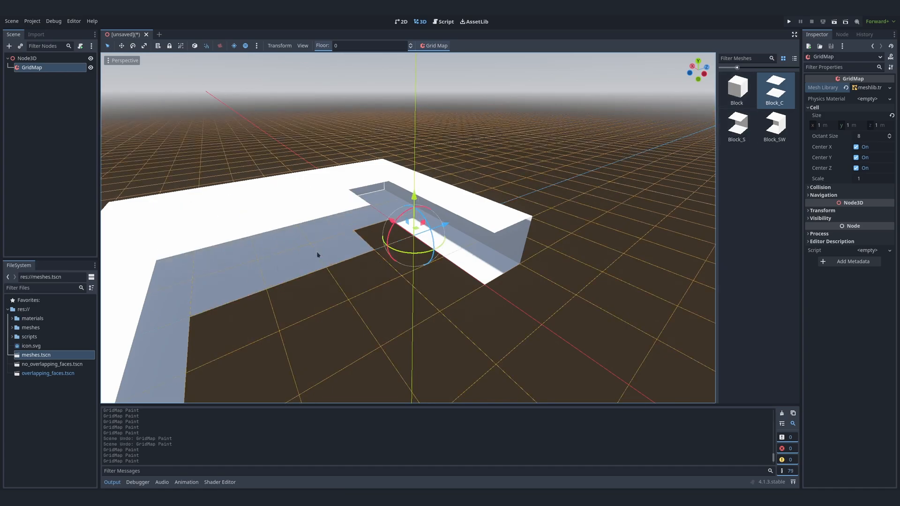
drag(402, 230, 374, 201)
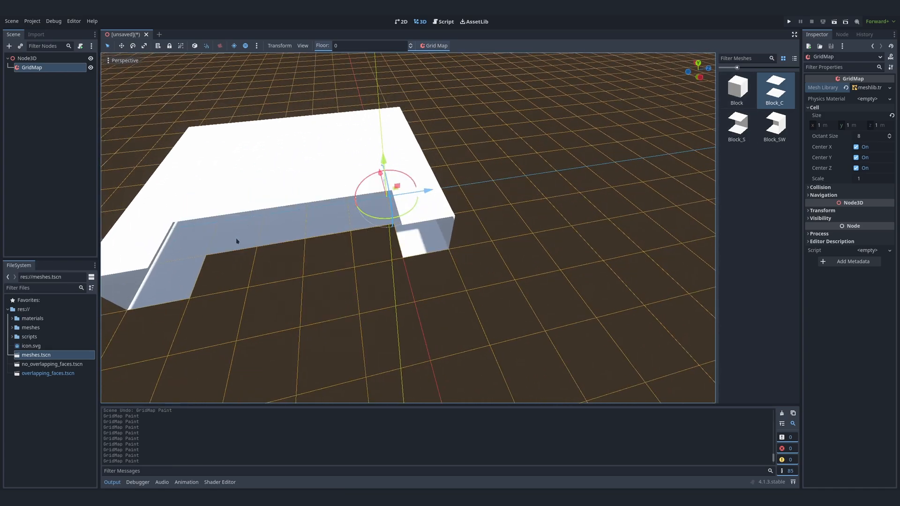